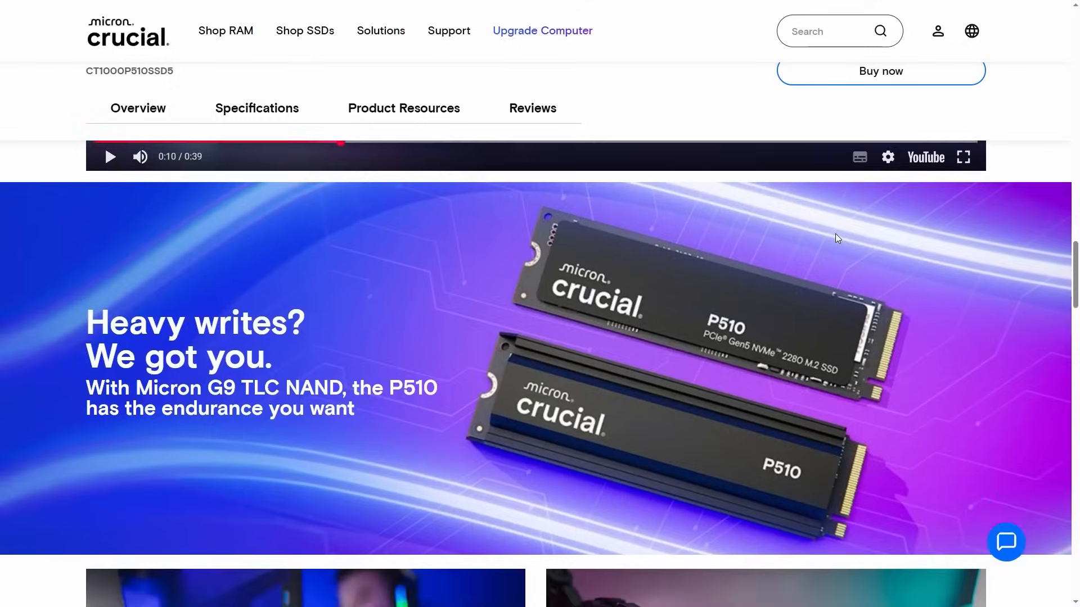
pyautogui.scroll(-3)
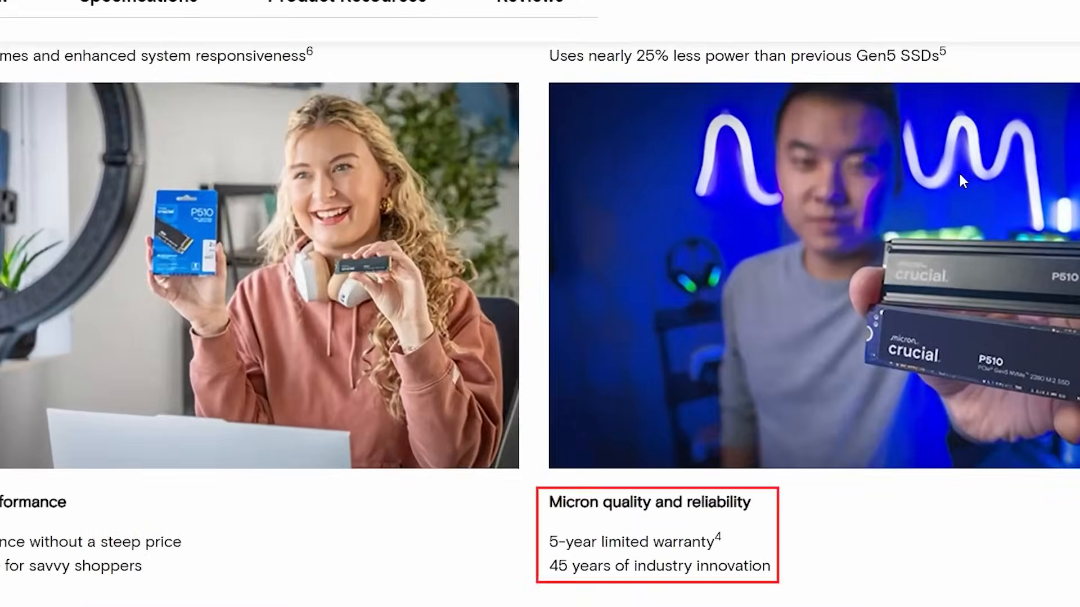